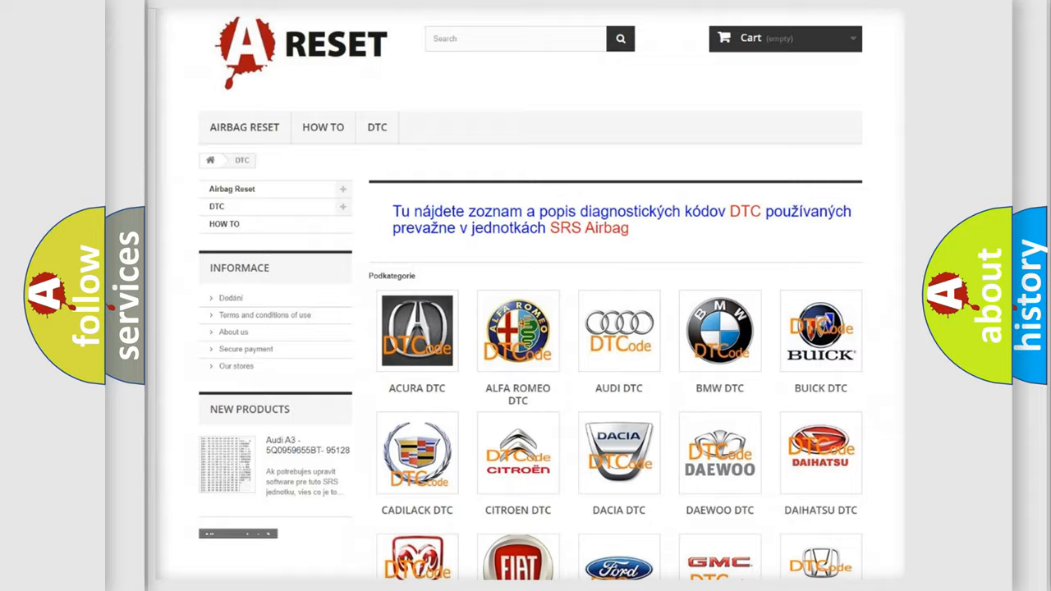
# Browse the DTC brand grid and enter the Lexus list, scanning its code subcategories.
pyautogui.scroll(-3)
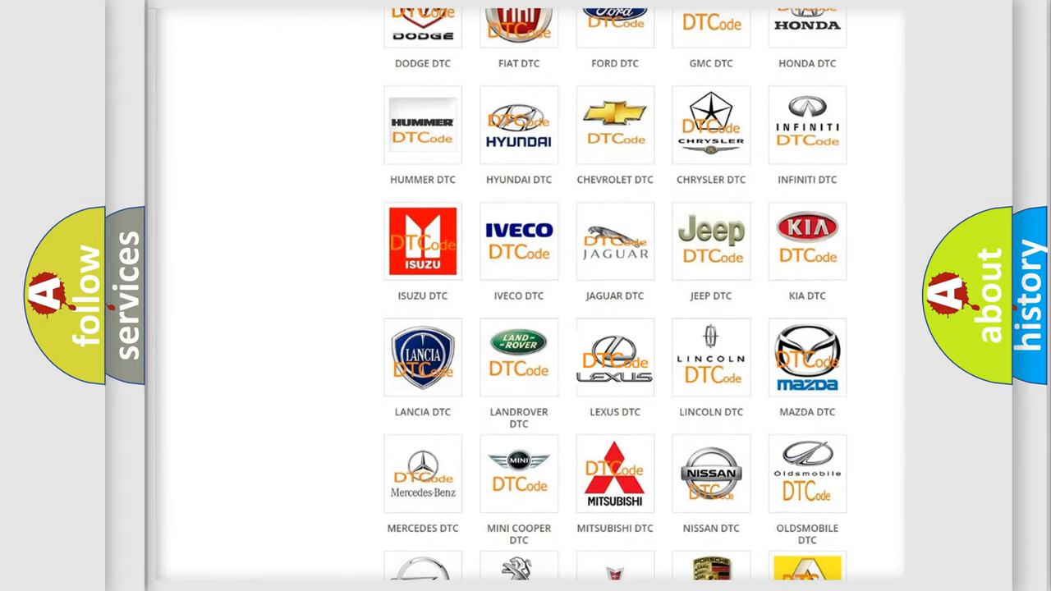
pyautogui.click(614, 358)
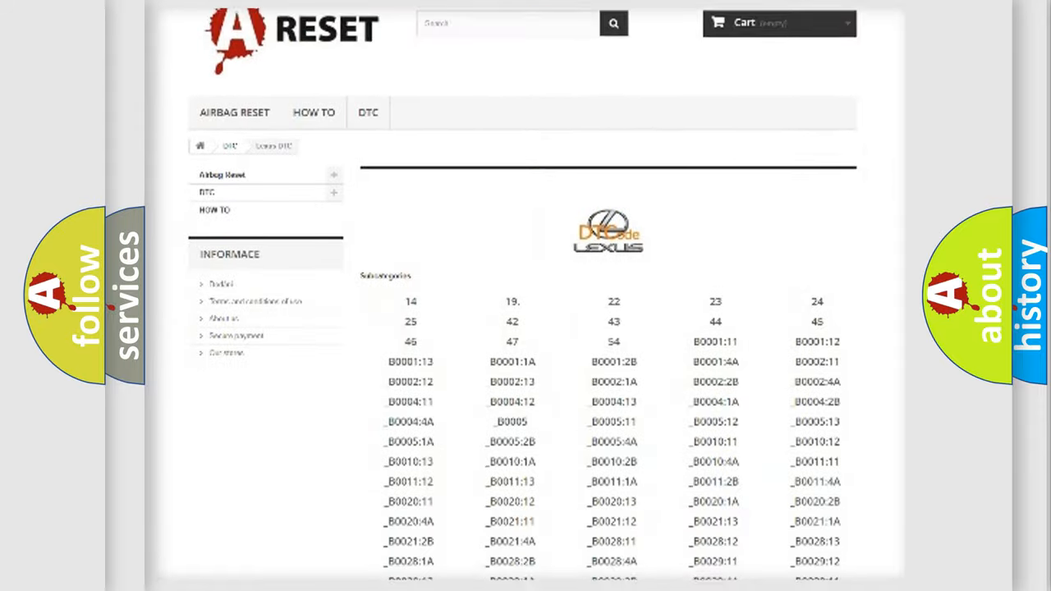
pyautogui.scroll(-3)
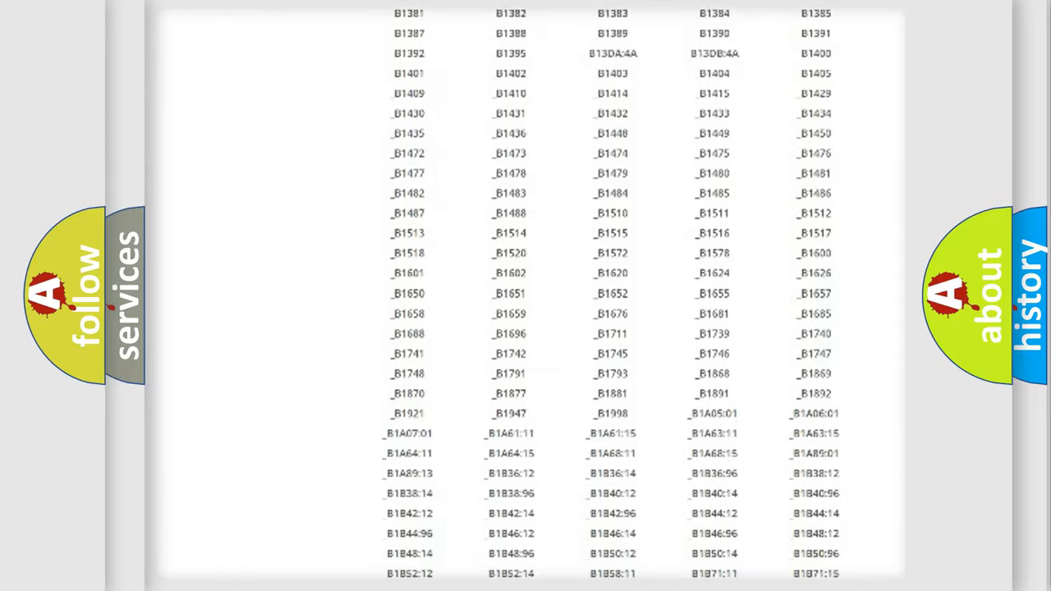
pyautogui.scroll(3)
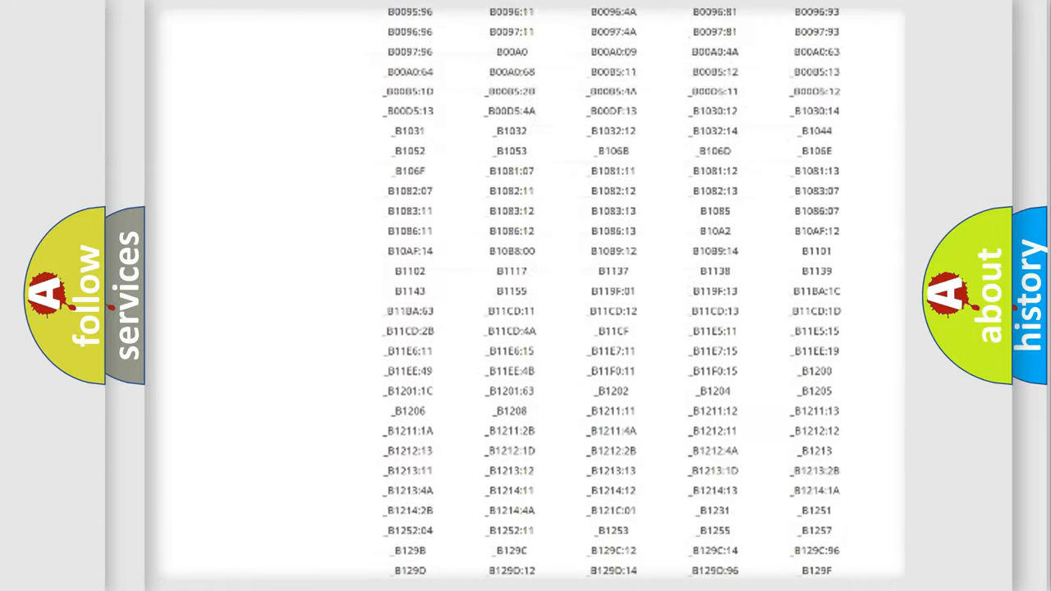
pyautogui.scroll(3)
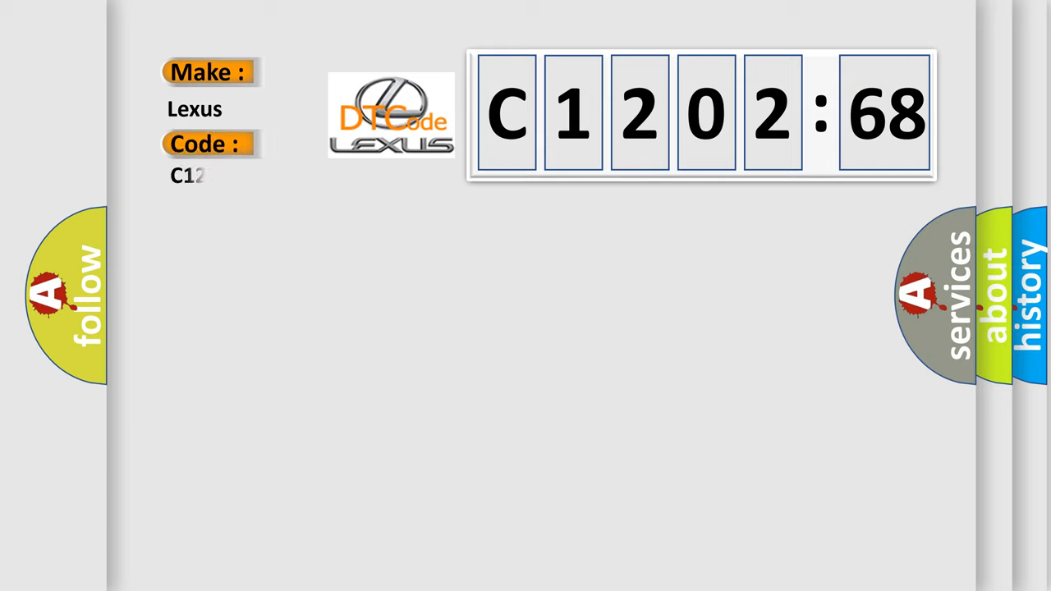
# Enter 0268 in the Code field to complete C120268 under Make: Lexus.
pyautogui.write('0268')
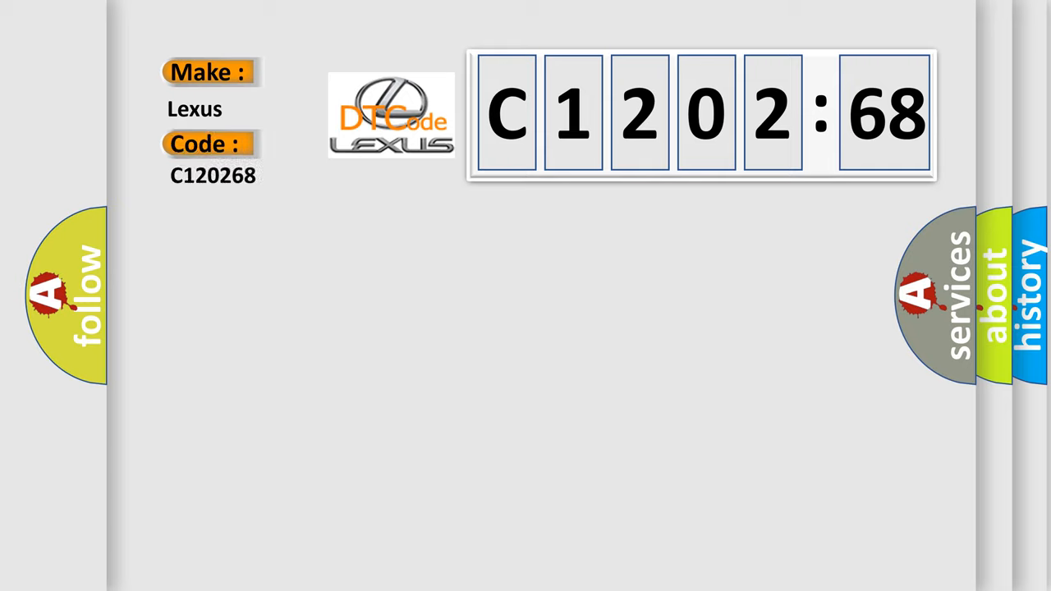